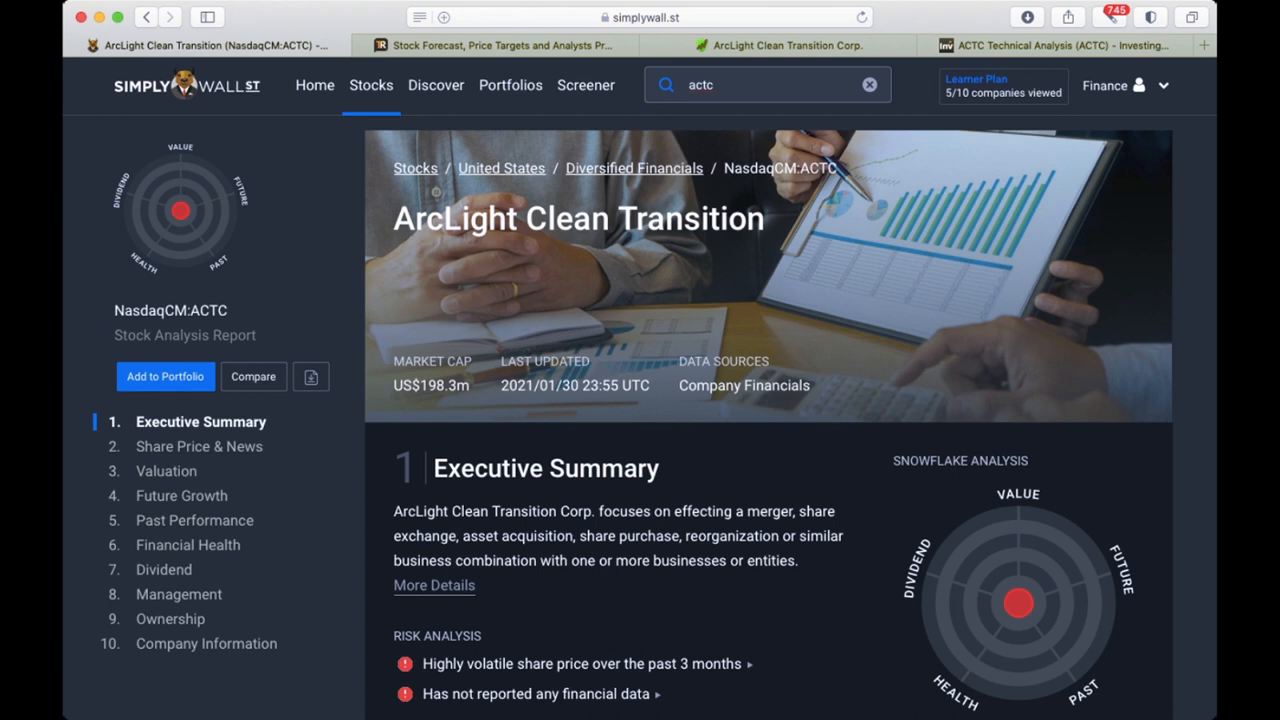
Scroll down the ACTC report to the Share Price & News chart and its event markers
{"action": "scroll", "scroll_direction": "down", "scroll_amount": 3}
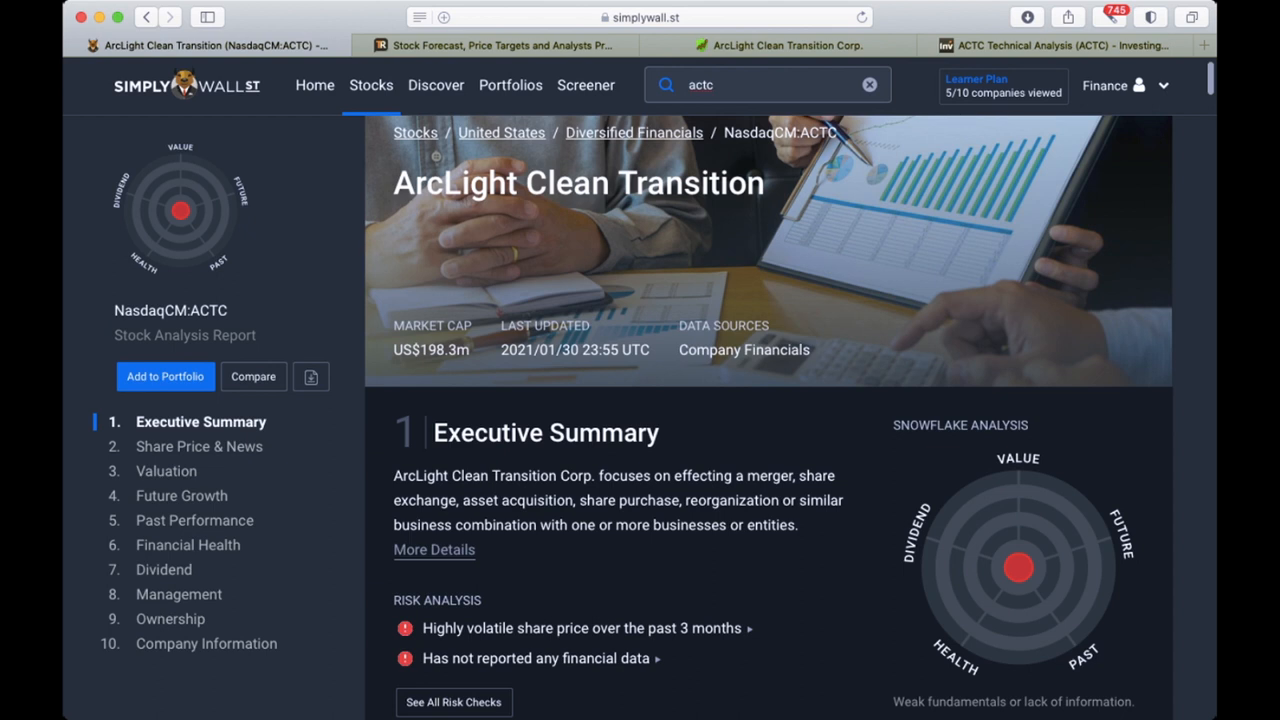
{"action": "scroll", "scroll_direction": "down", "scroll_amount": 3}
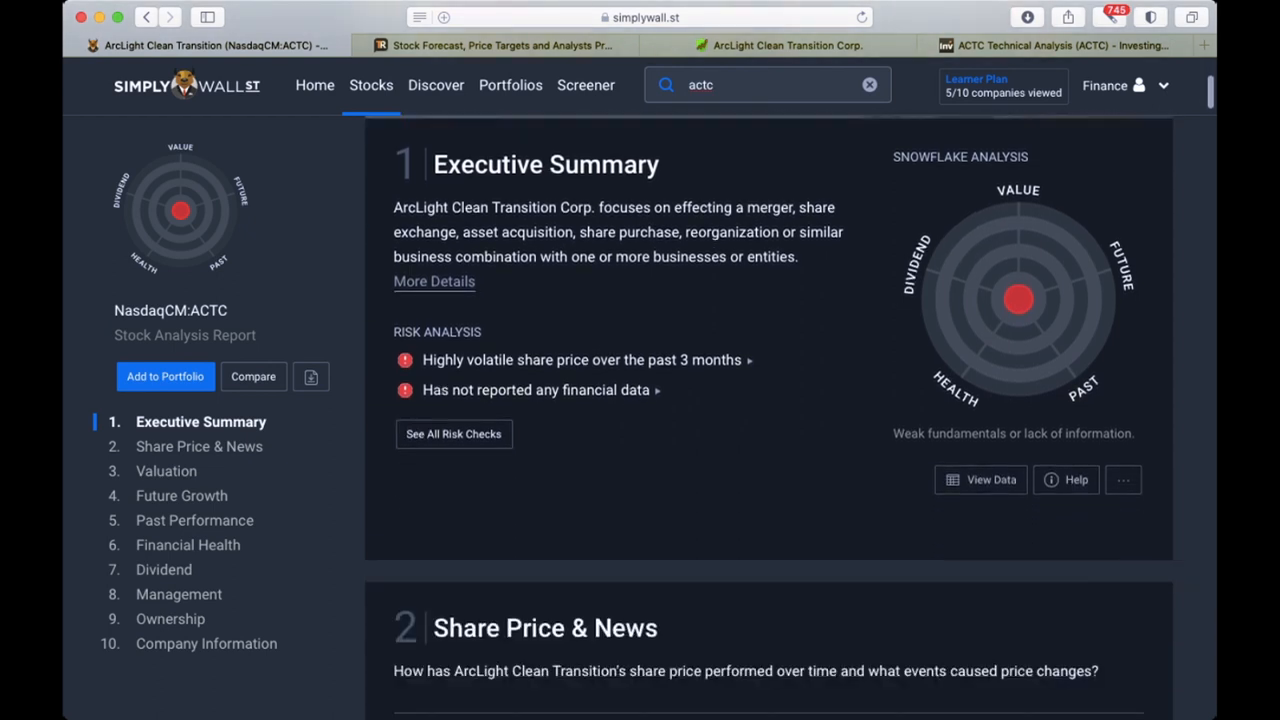
{"action": "scroll", "scroll_direction": "down", "scroll_amount": 3}
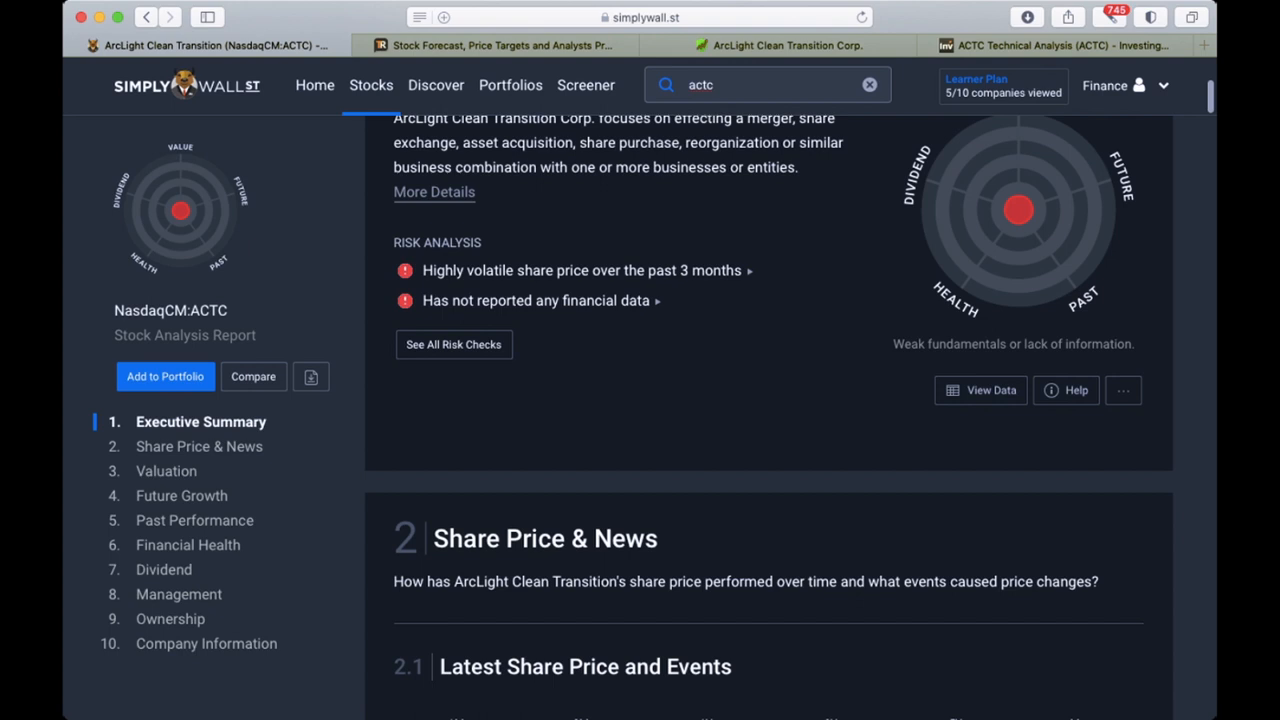
{"action": "scroll", "scroll_direction": "down", "scroll_amount": 3}
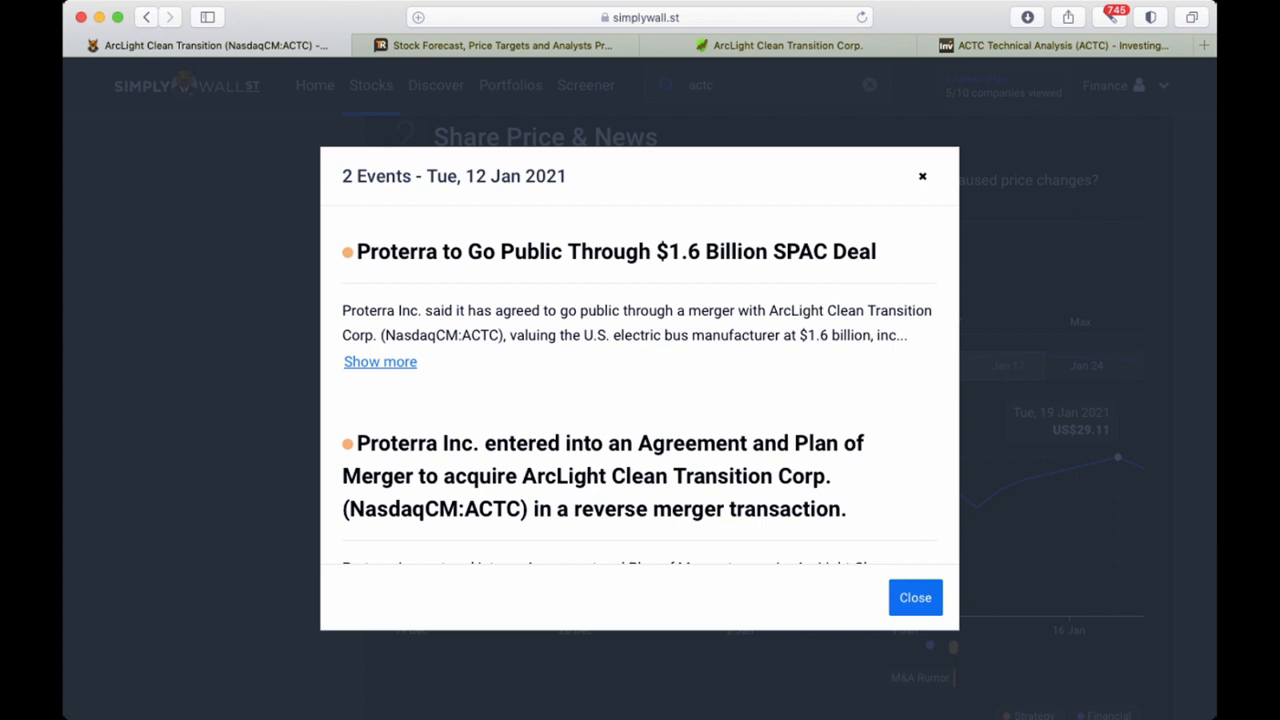
Dismiss the 12 Jan 2021 events popup to show the one-month share price chart
{"action": "left_click", "coordinate": [914, 596]}
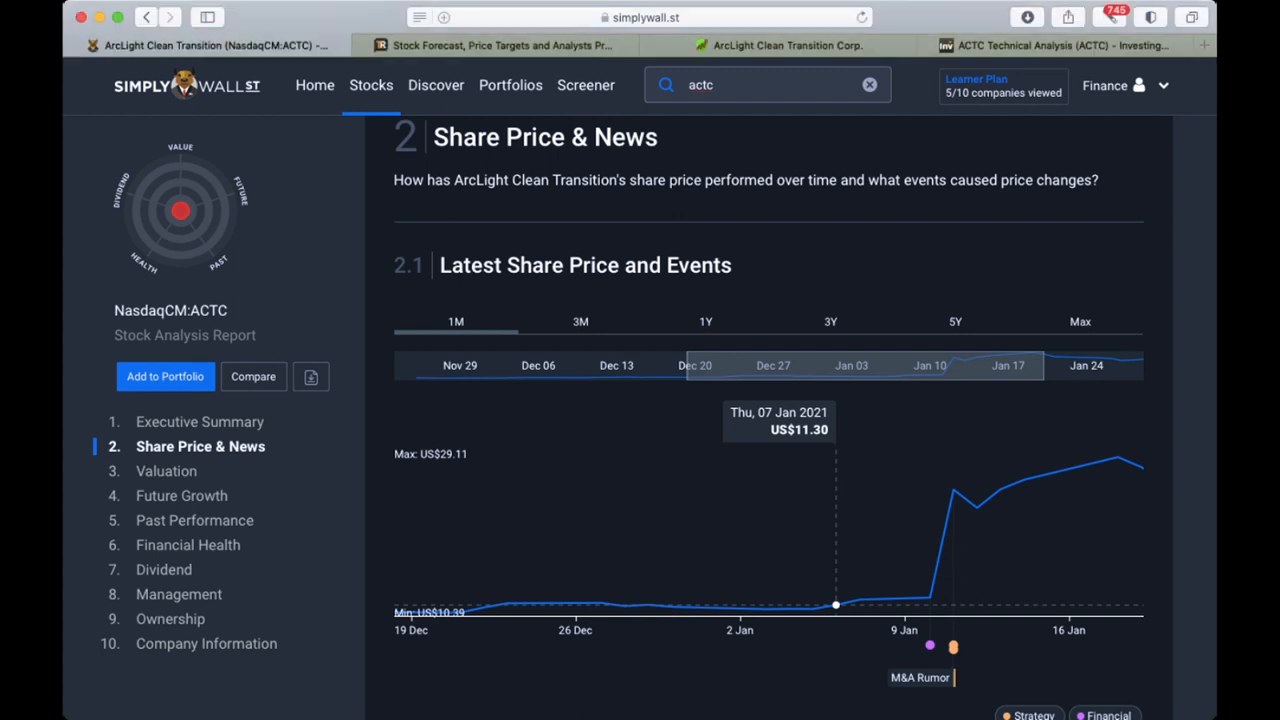
Read through the price volatility and Market Performance sections of the report
{"action": "scroll", "scroll_direction": "up", "scroll_amount": 3}
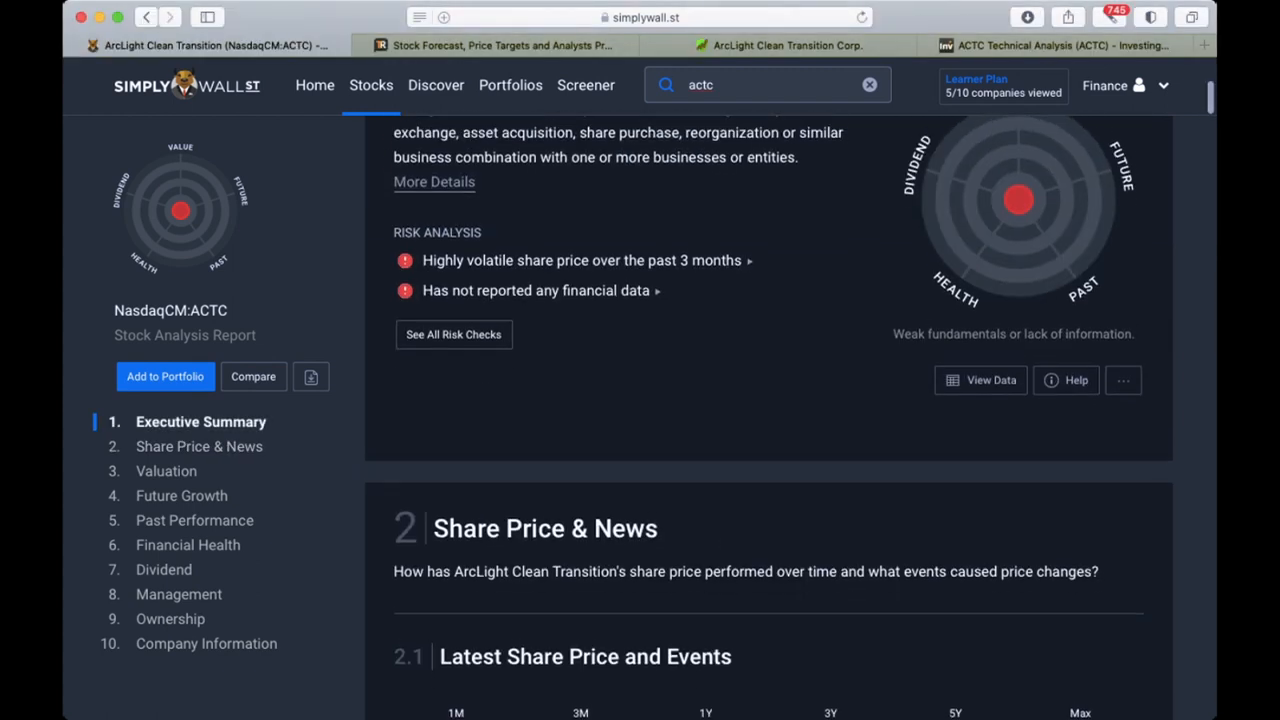
{"action": "scroll", "scroll_direction": "down", "scroll_amount": 3}
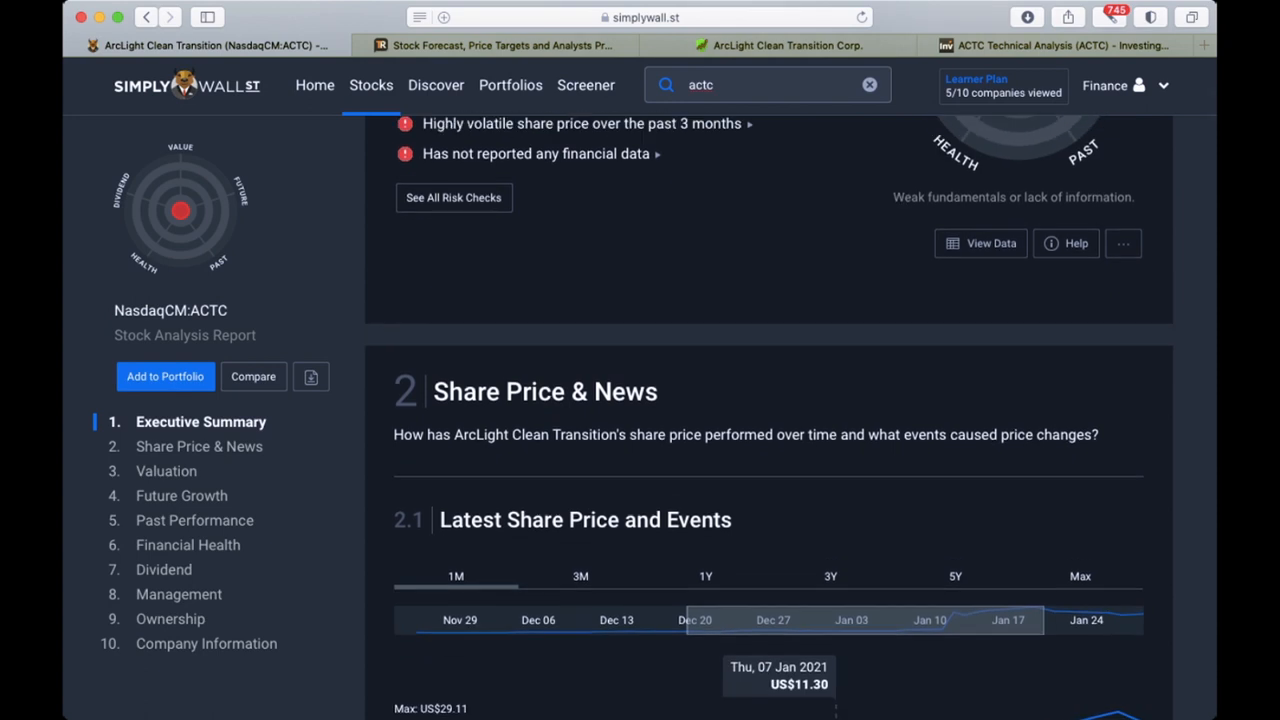
{"action": "scroll", "scroll_direction": "up", "scroll_amount": 3}
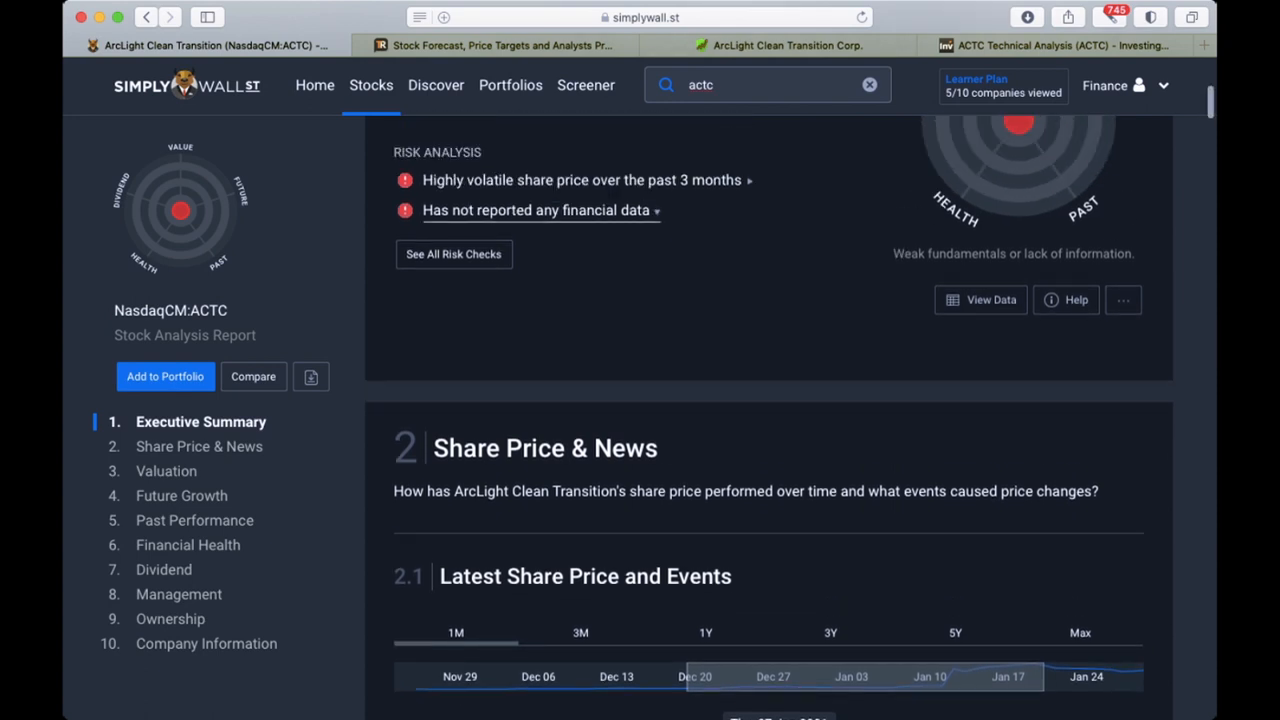
{"action": "scroll", "scroll_direction": "down", "scroll_amount": 3}
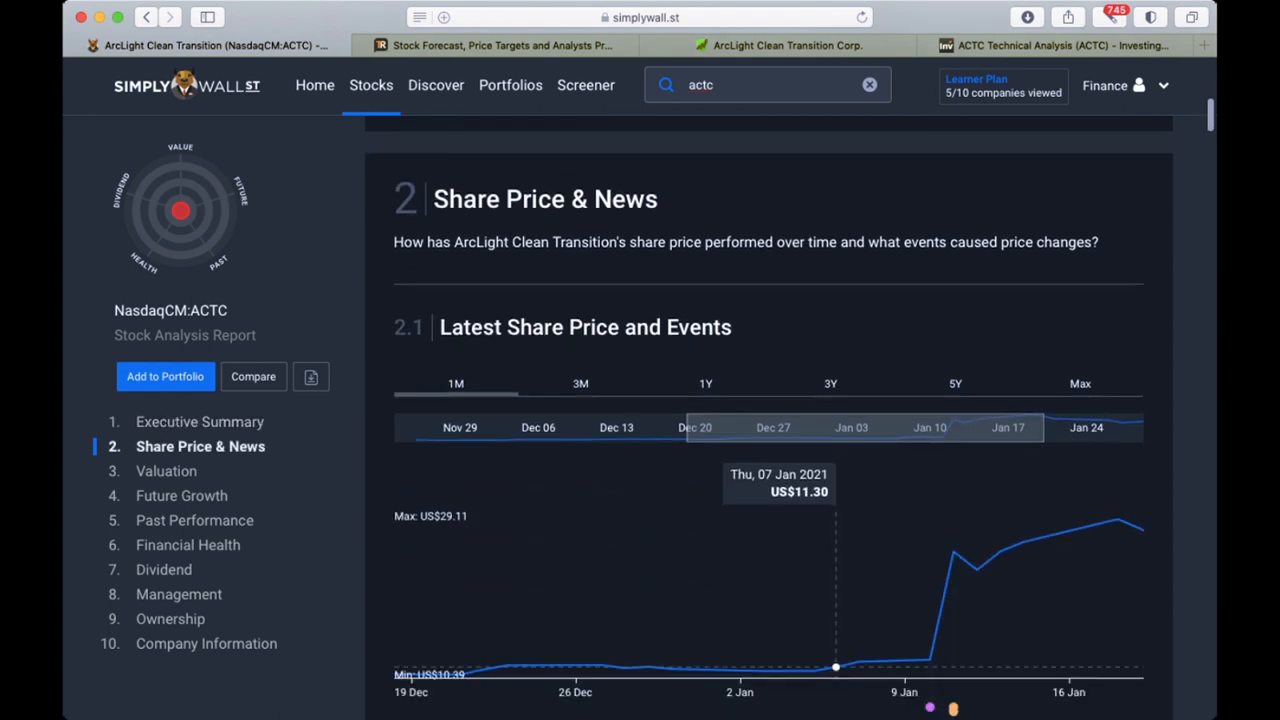
{"action": "scroll", "scroll_direction": "down", "scroll_amount": 3}
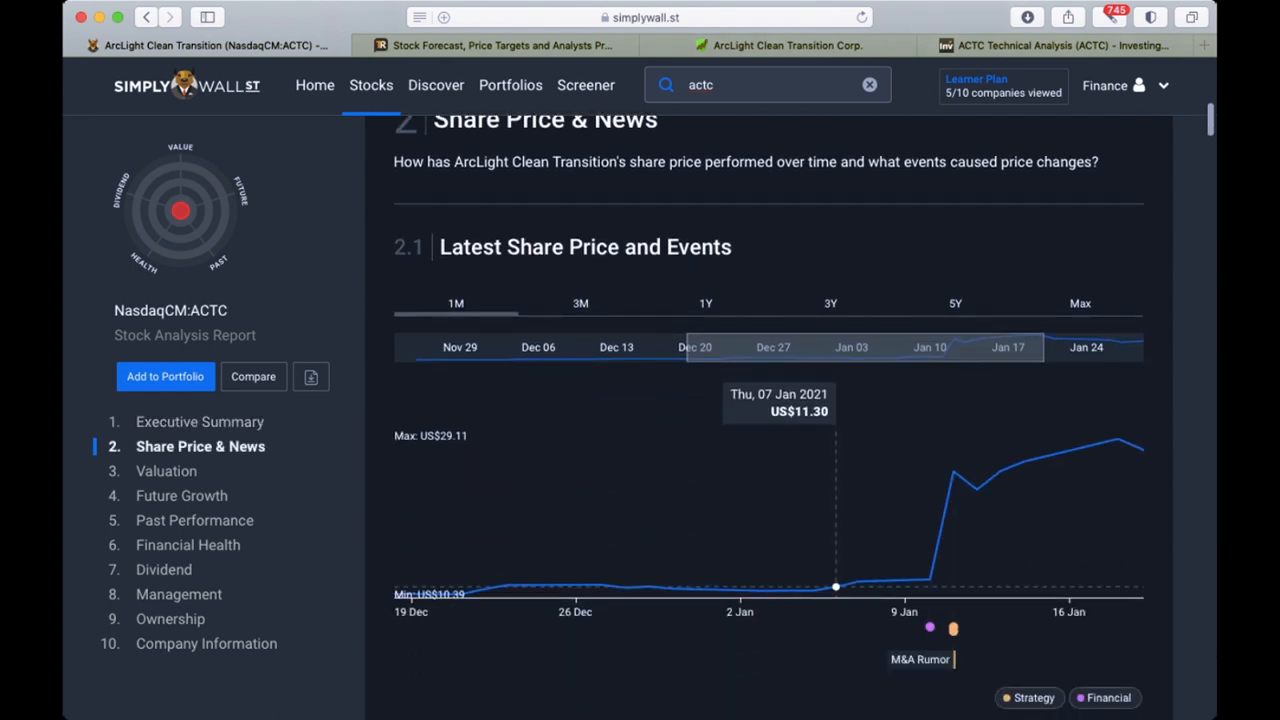
{"action": "scroll", "scroll_direction": "down", "scroll_amount": 3}
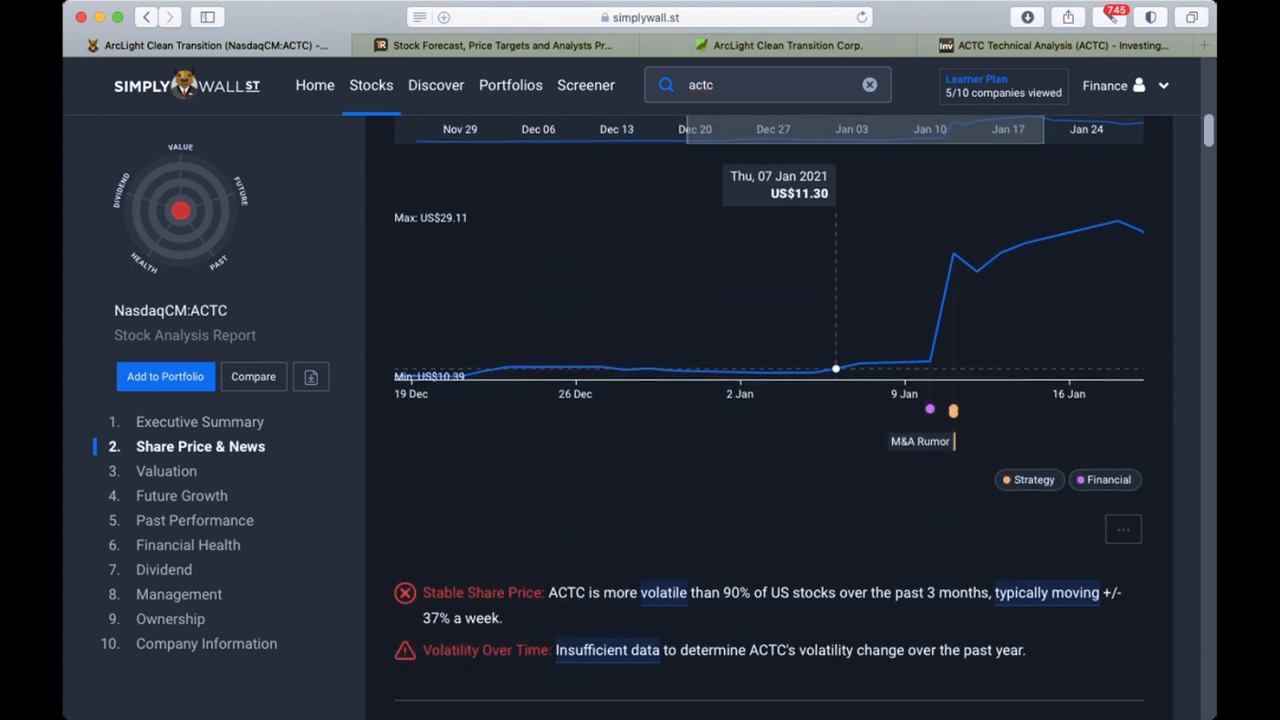
Continue past Shareholder returns down to section 4 Future Growth
{"action": "scroll", "scroll_direction": "down", "scroll_amount": 3}
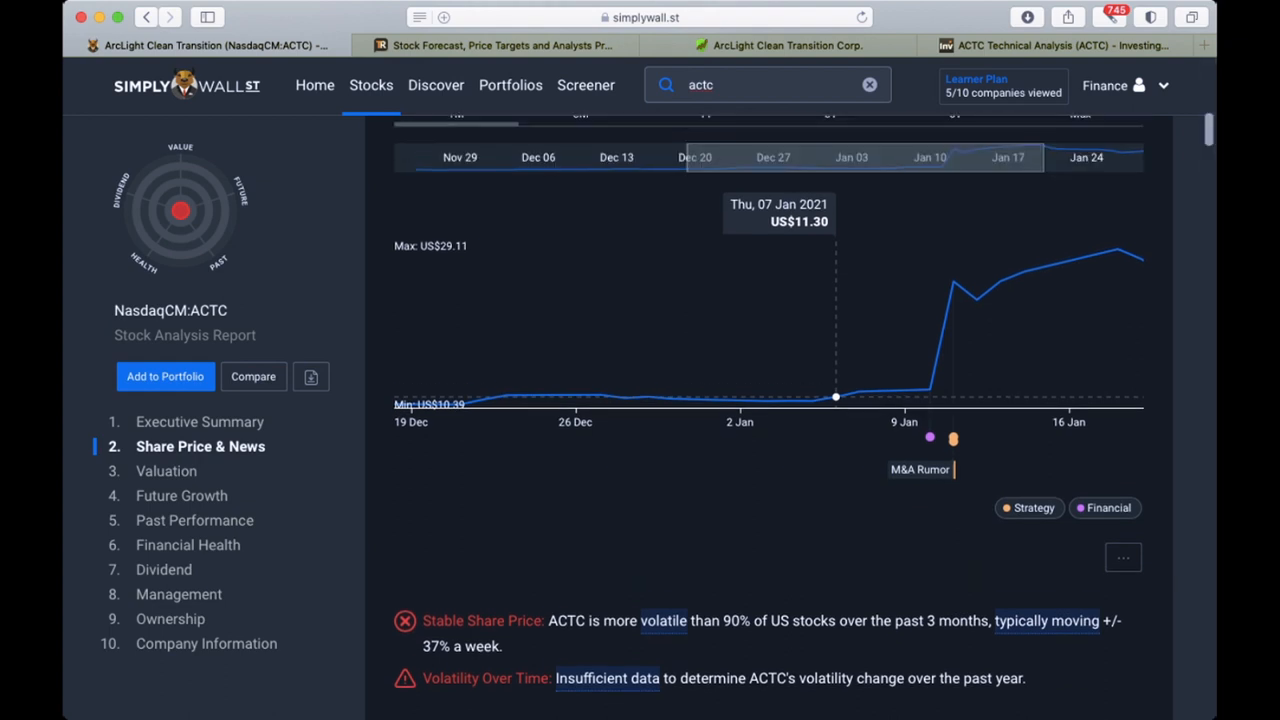
{"action": "scroll", "scroll_direction": "up", "scroll_amount": 3}
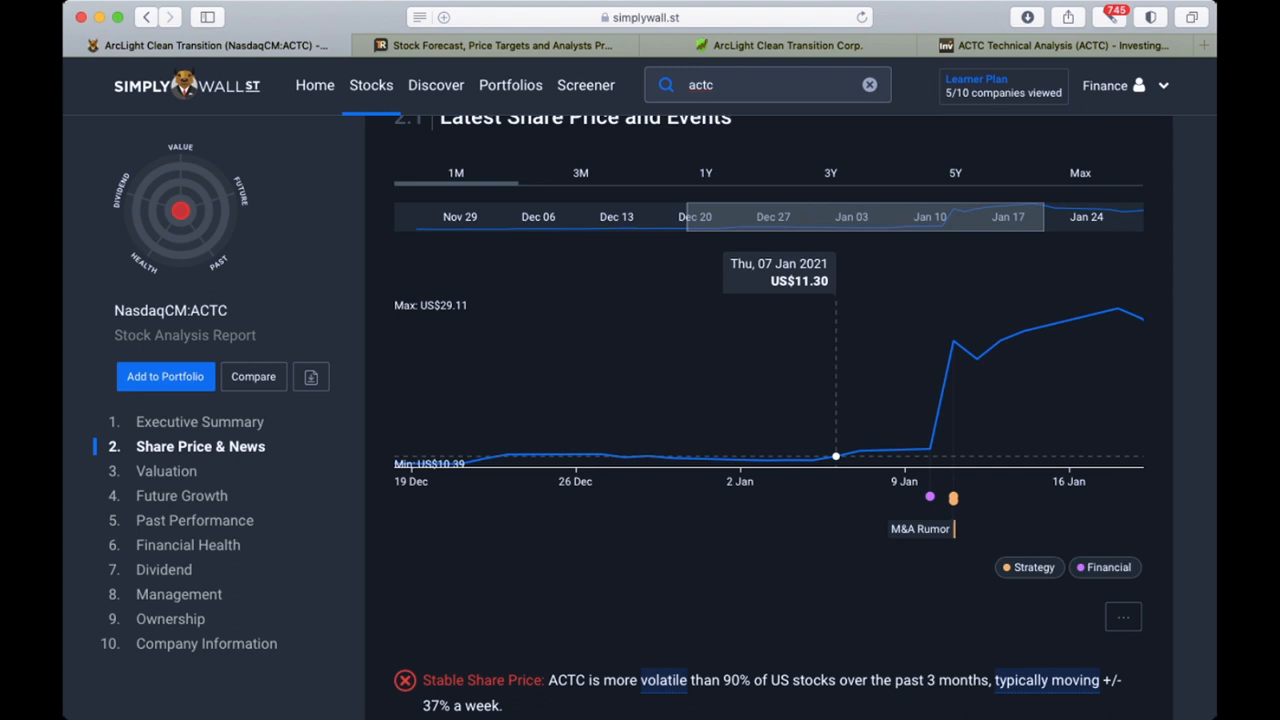
{"action": "scroll", "scroll_direction": "down", "scroll_amount": 3}
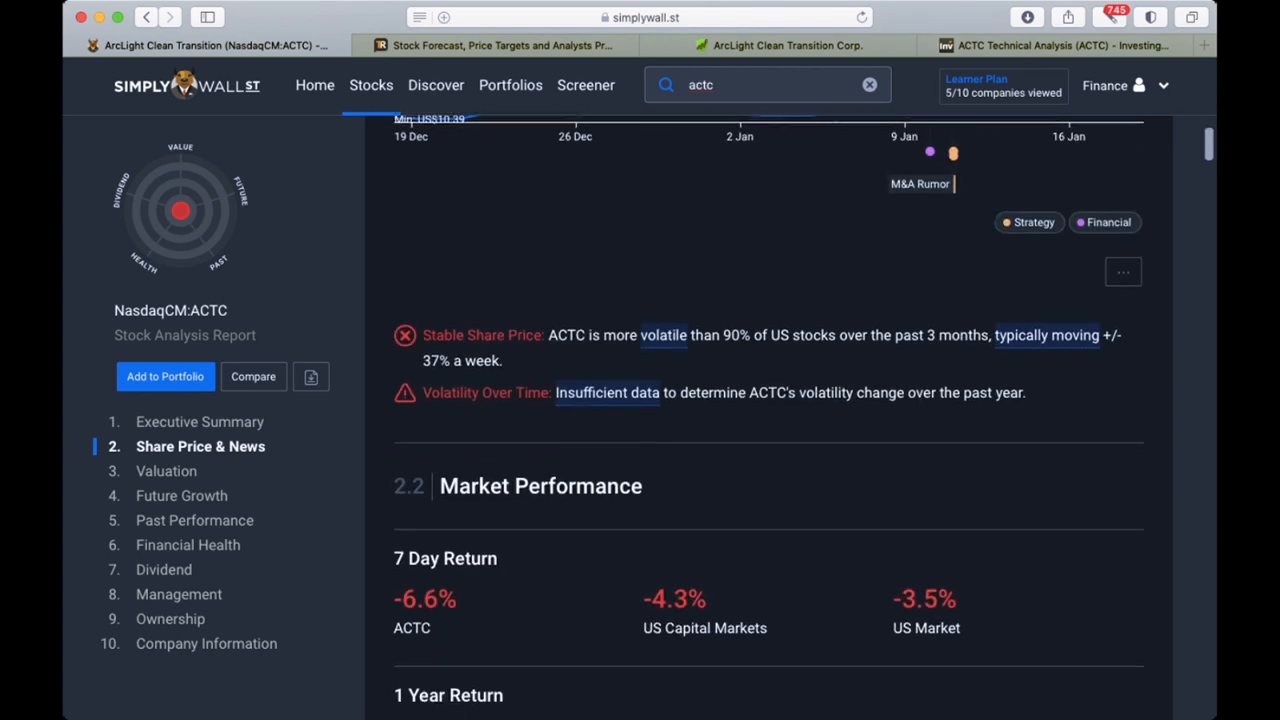
{"action": "scroll", "scroll_direction": "down", "scroll_amount": 3}
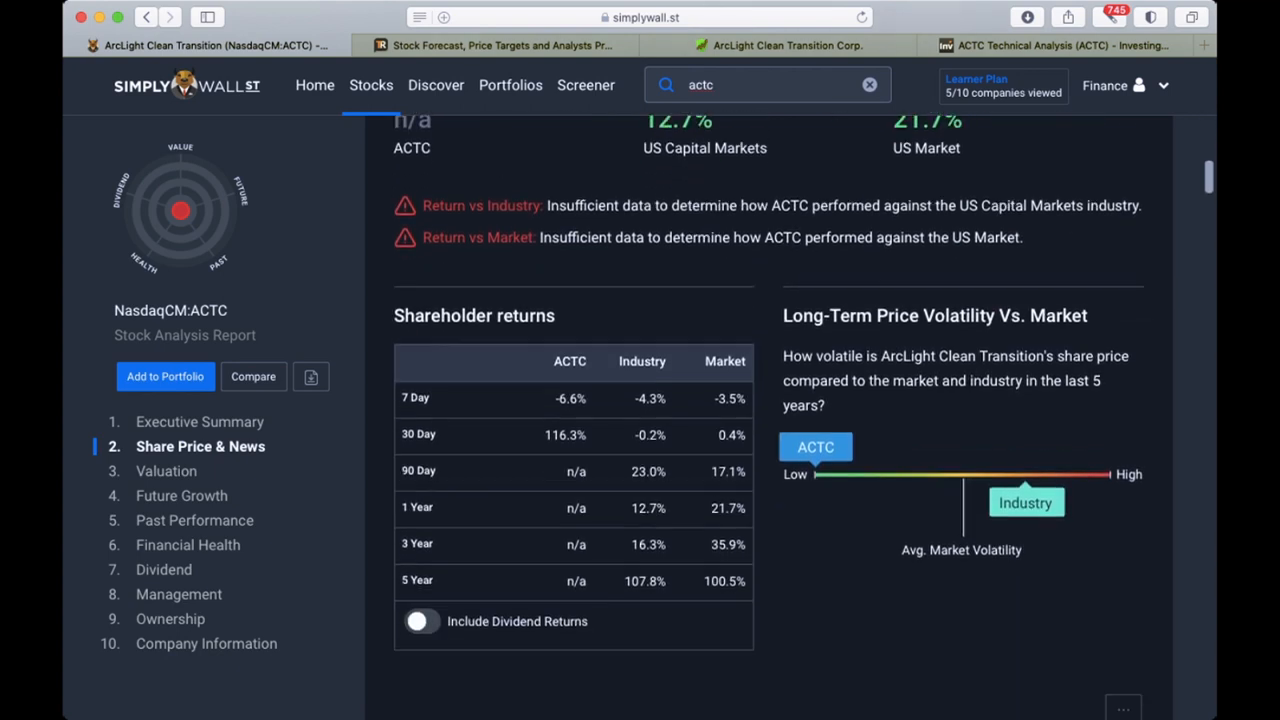
{"action": "scroll", "scroll_direction": "down", "scroll_amount": 3}
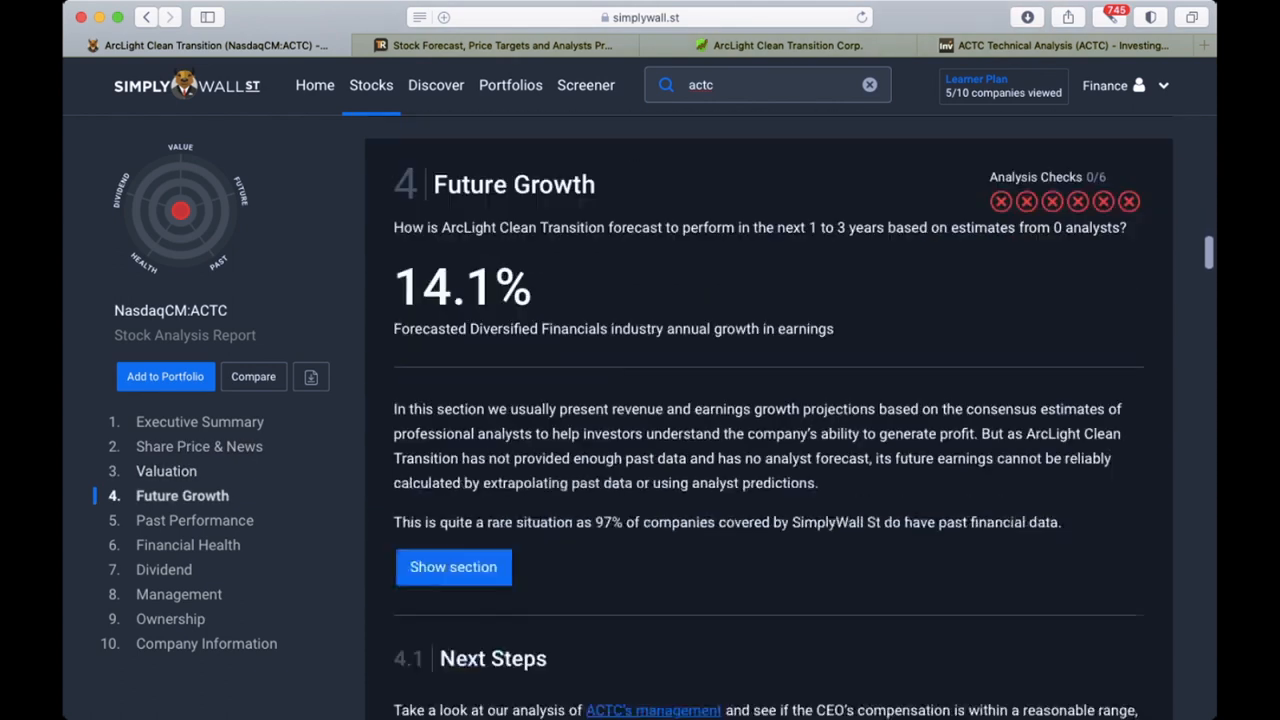
Review the Dividend, Ownership and Top Shareholders sections, then switch to the TipRanks ACTC page
{"action": "scroll", "scroll_direction": "down", "scroll_amount": 3}
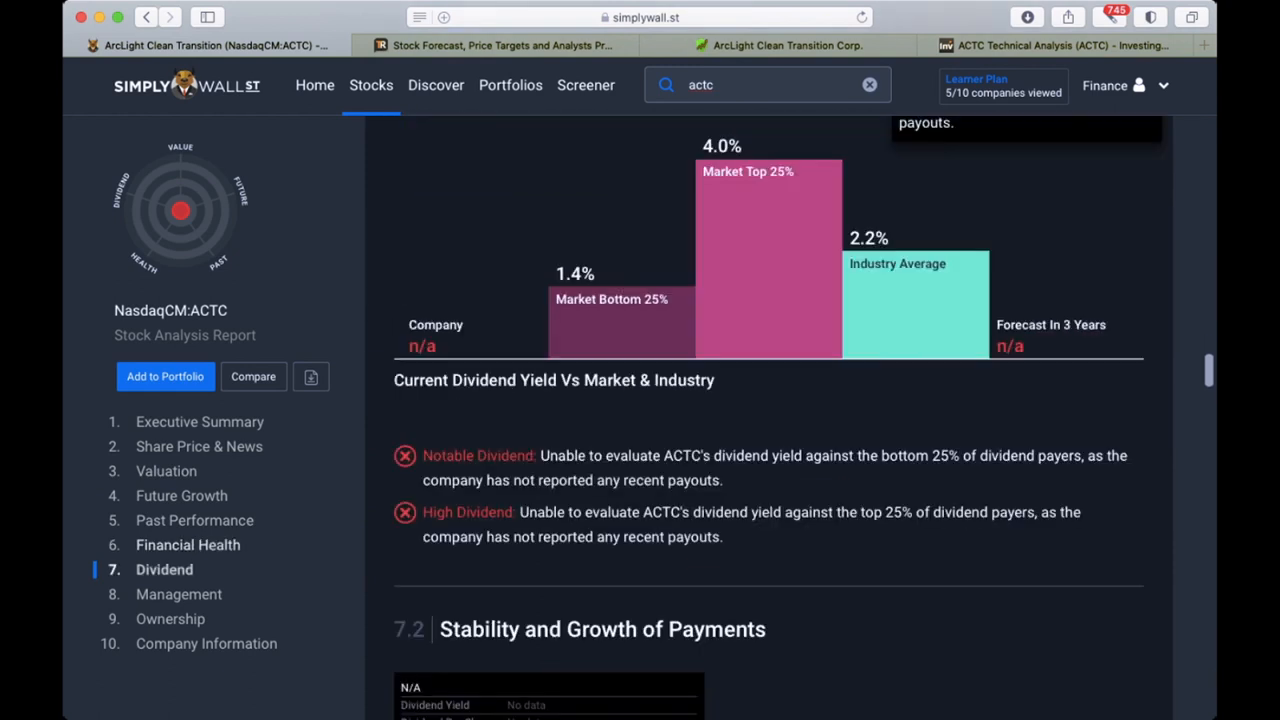
{"action": "scroll", "scroll_direction": "down", "scroll_amount": 3}
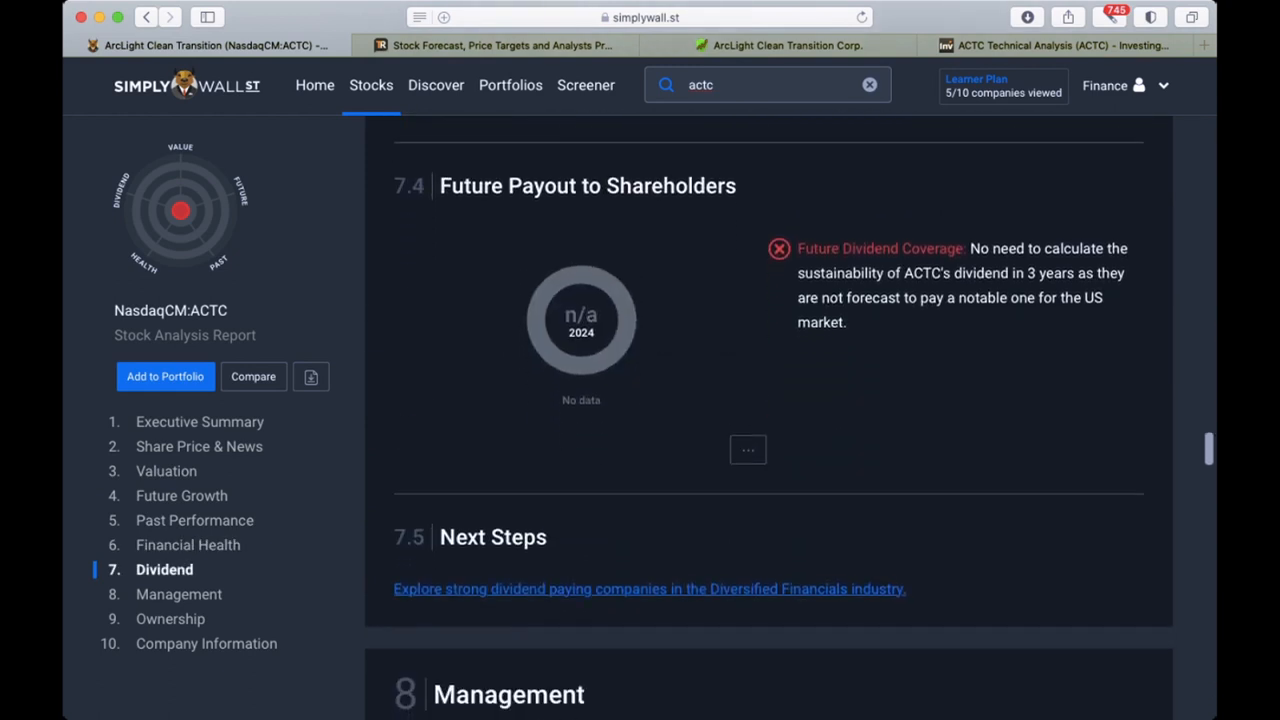
{"action": "scroll", "scroll_direction": "down", "scroll_amount": 3}
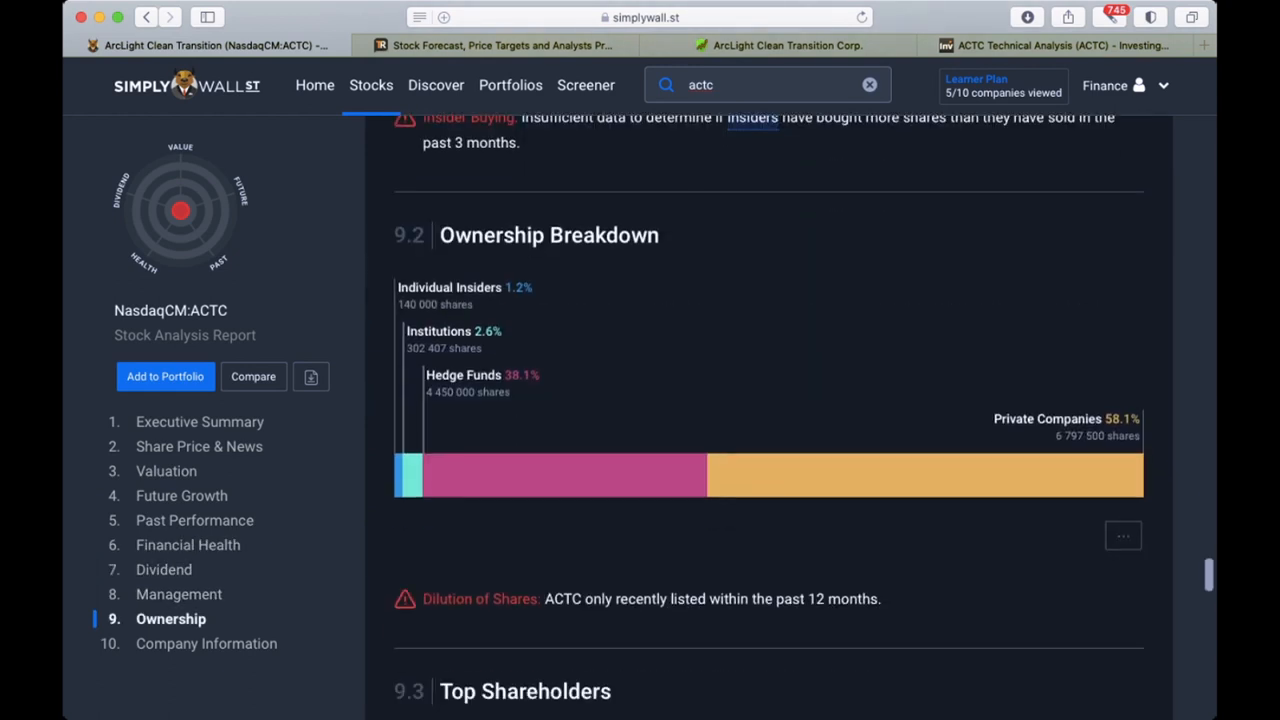
{"action": "scroll", "scroll_direction": "down", "scroll_amount": 3}
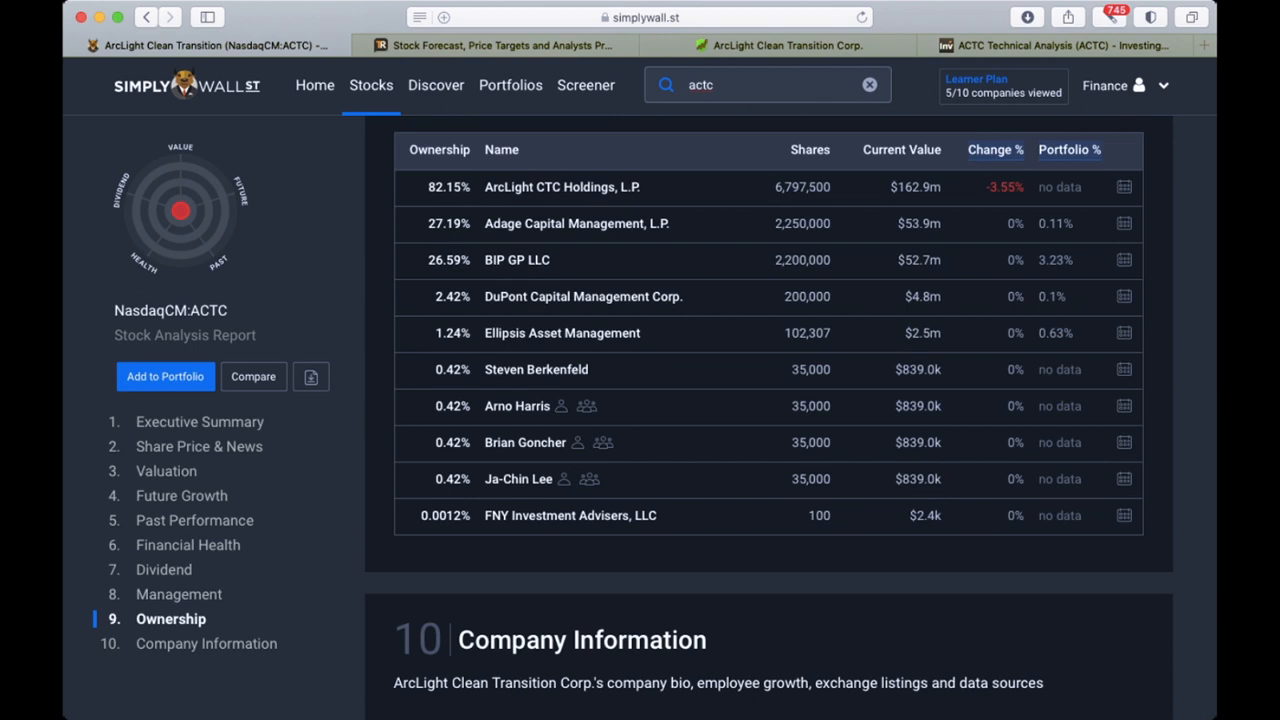
{"action": "left_click", "coordinate": [490, 44]}
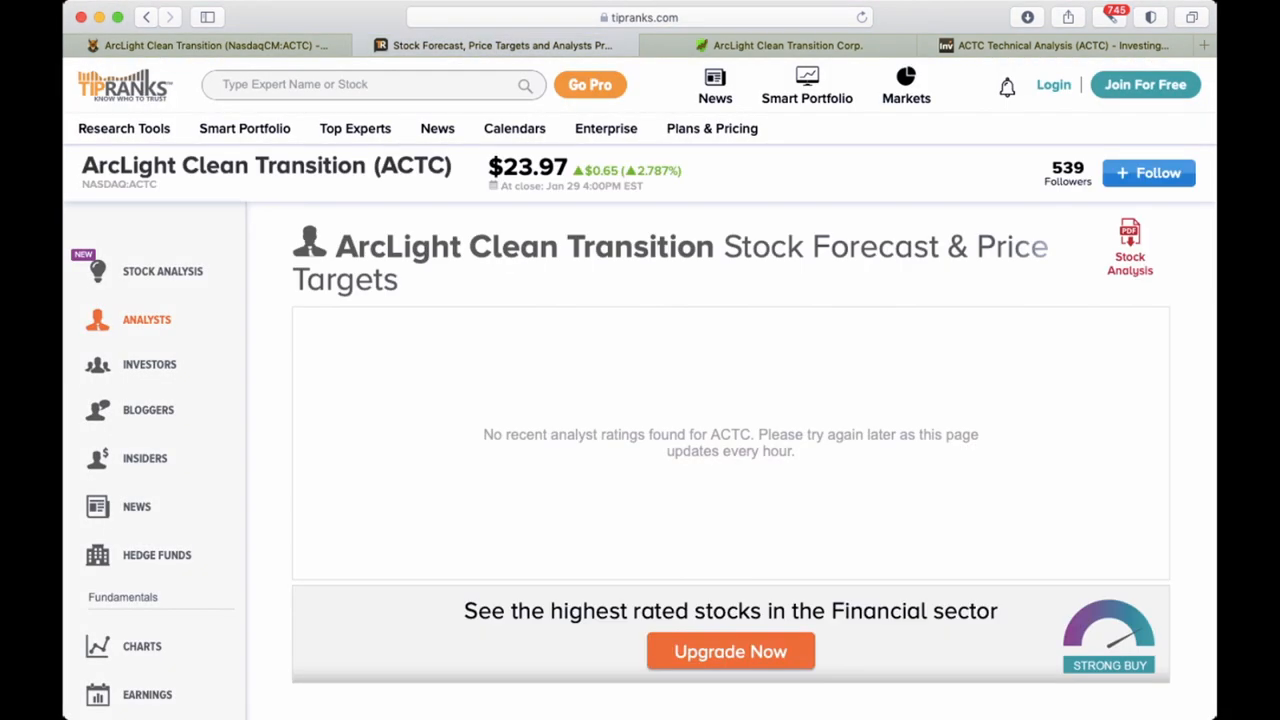
Revisit the Simply Wall St report and the Simply Safe Dividends ACTC page, scrolling each
{"action": "left_click", "coordinate": [786, 44]}
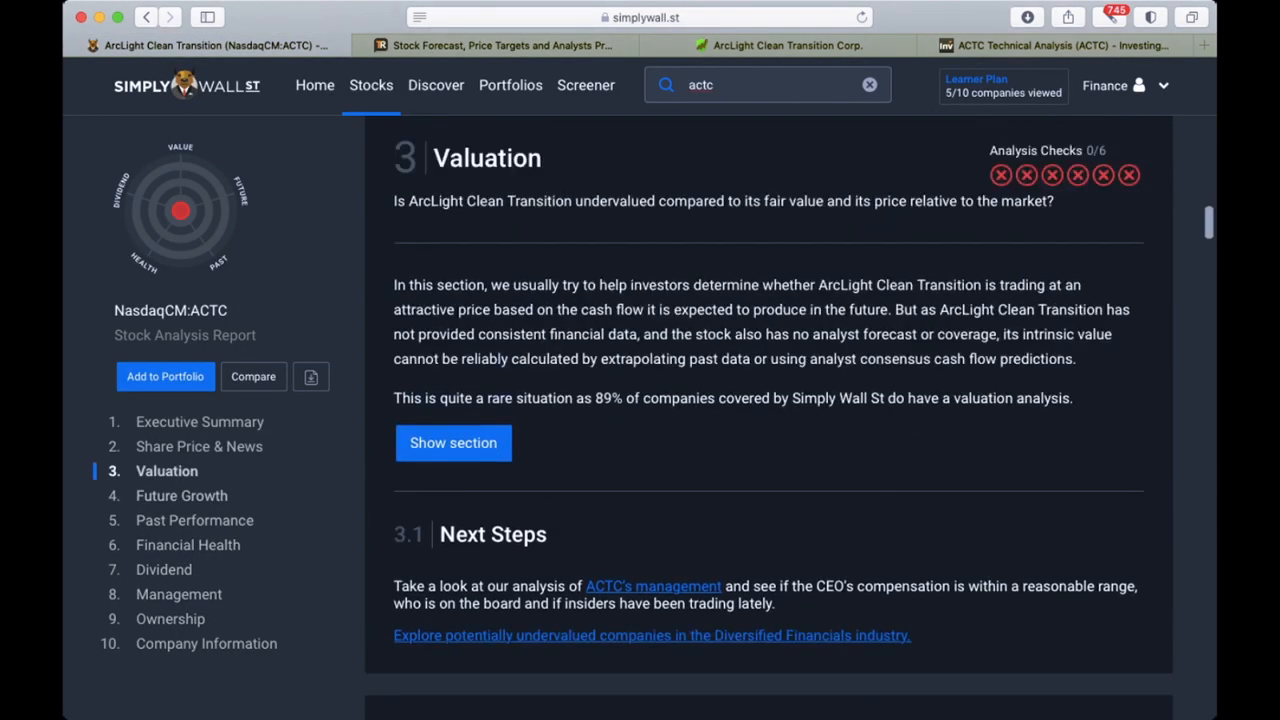
{"action": "scroll", "scroll_direction": "up", "scroll_amount": 3}
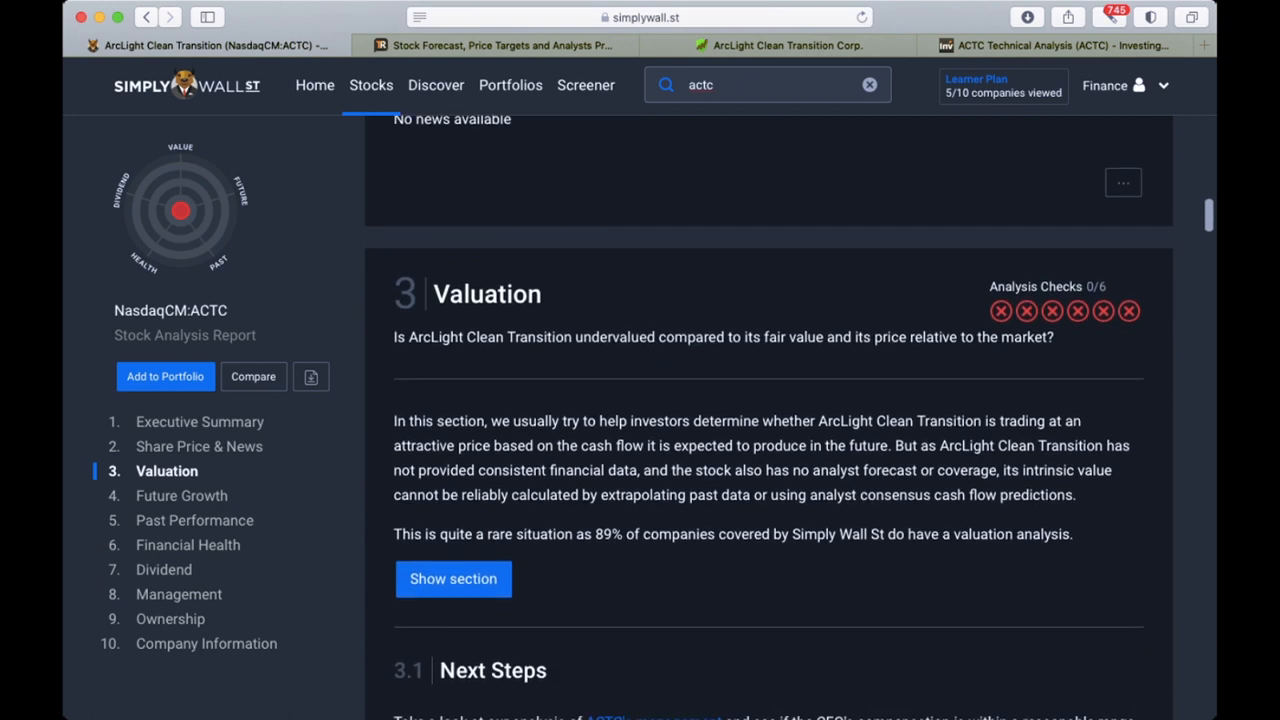
{"action": "left_click", "coordinate": [788, 44]}
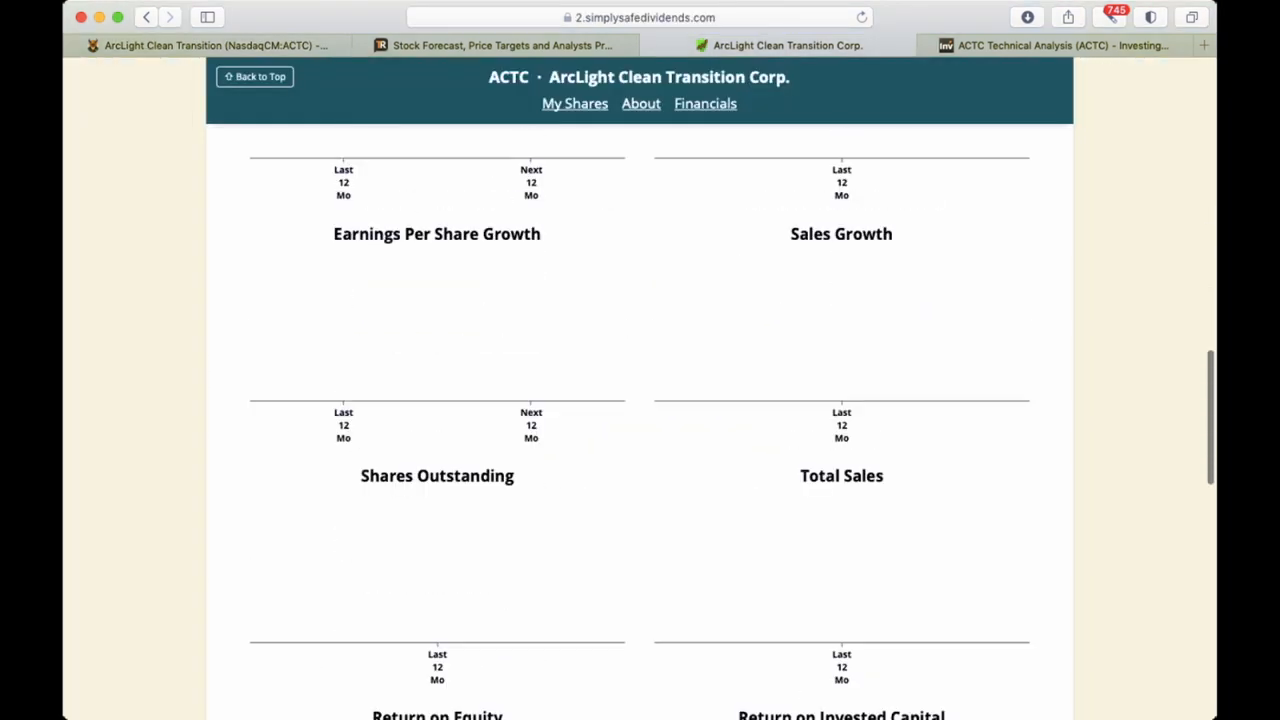
{"action": "scroll", "scroll_direction": "down", "scroll_amount": 3}
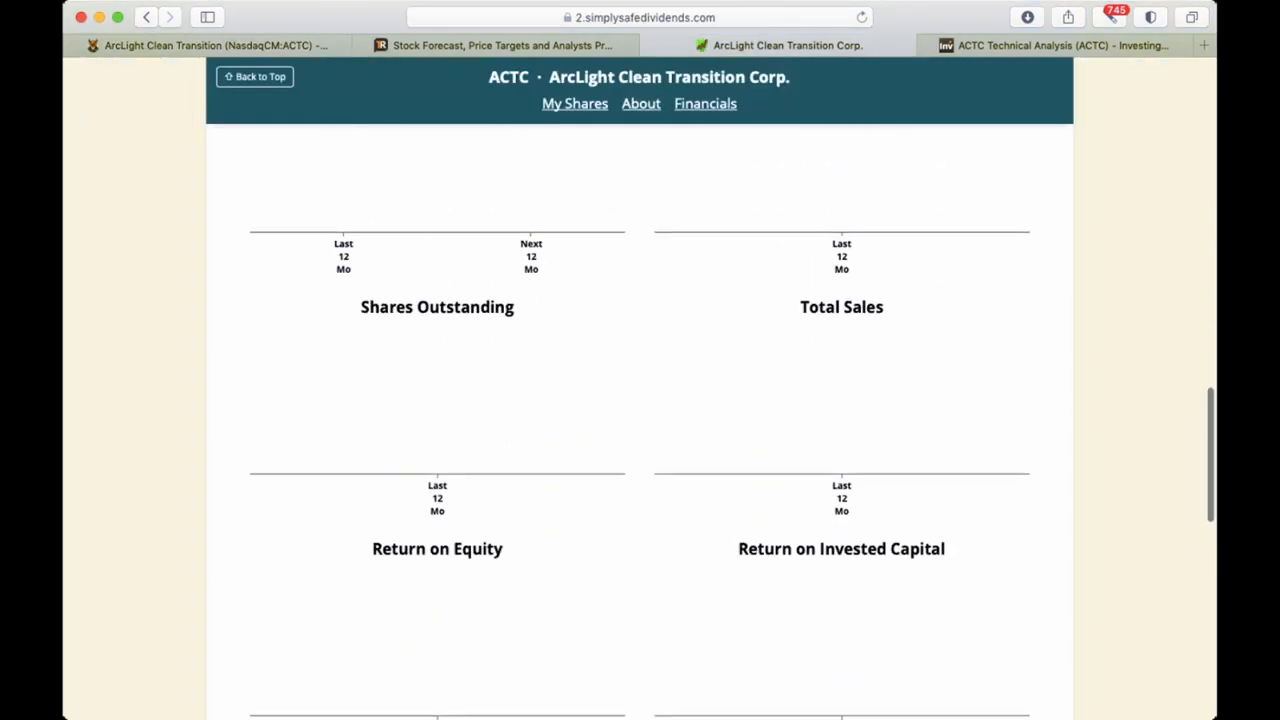
{"action": "scroll", "scroll_direction": "down", "scroll_amount": 3}
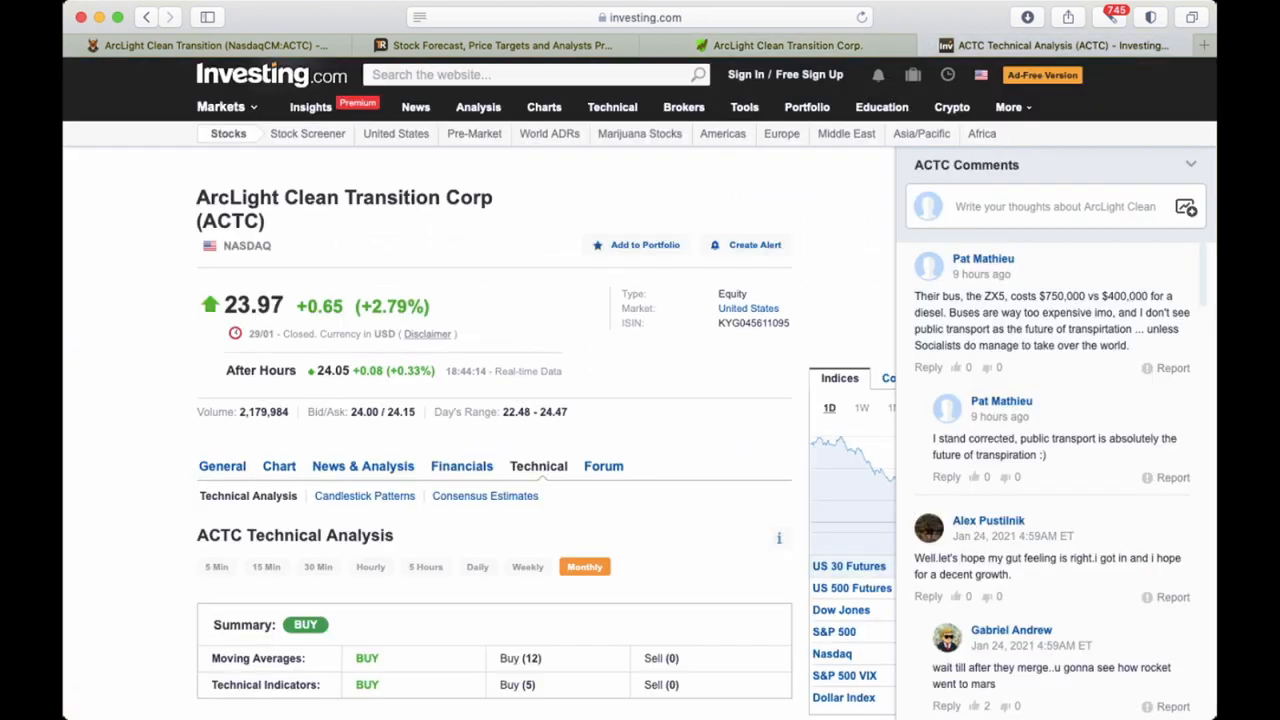
{"action": "scroll", "scroll_direction": "down", "scroll_amount": 3}
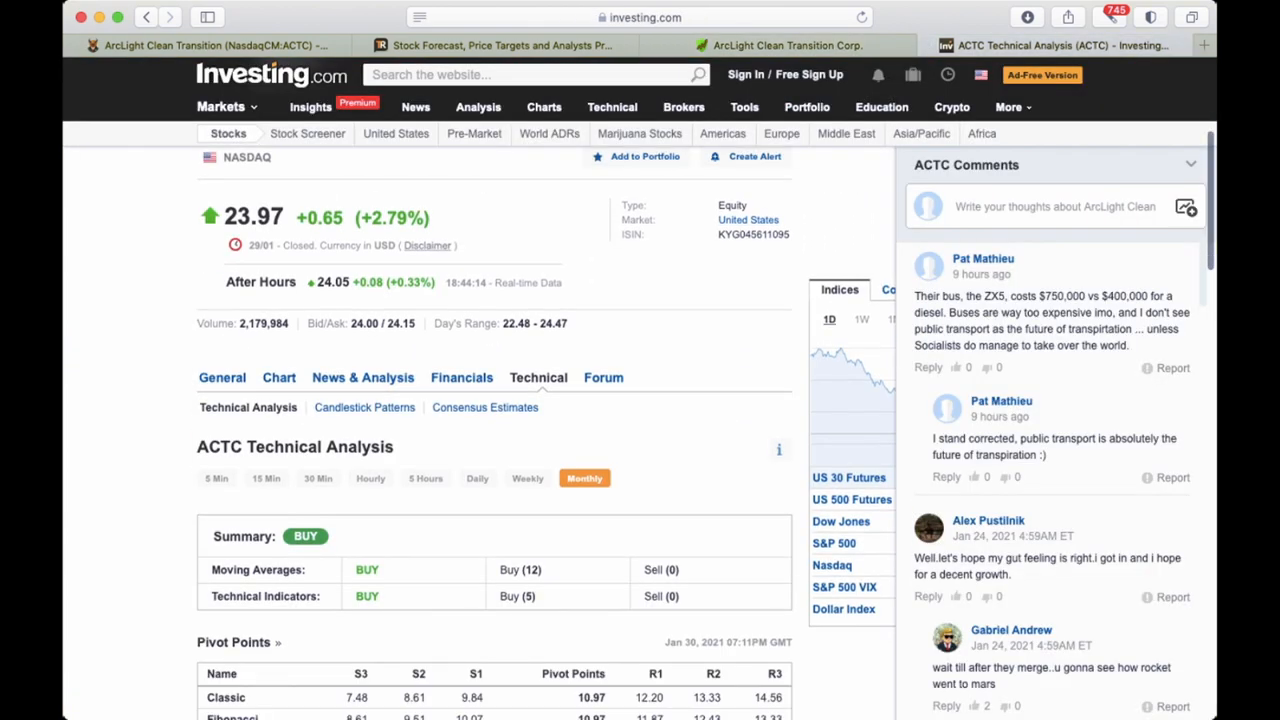
{"action": "scroll", "scroll_direction": "down", "scroll_amount": 3}
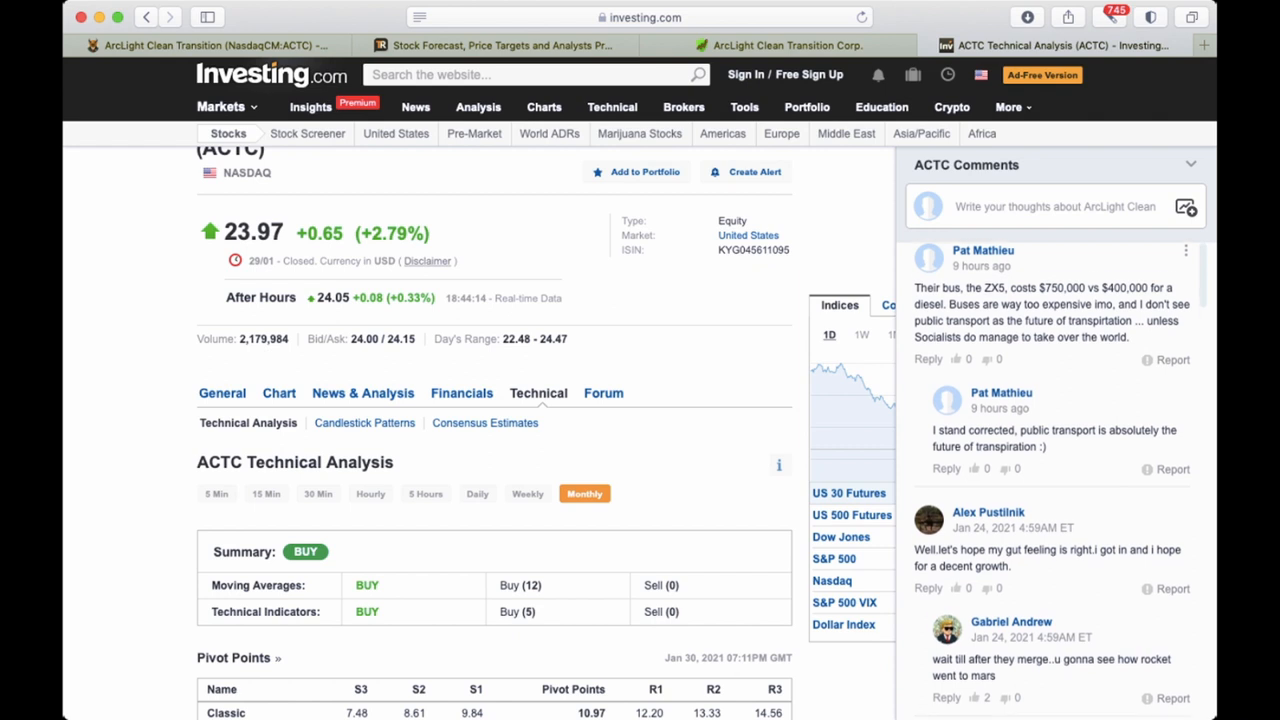
{"action": "scroll", "scroll_direction": "down", "scroll_amount": 3}
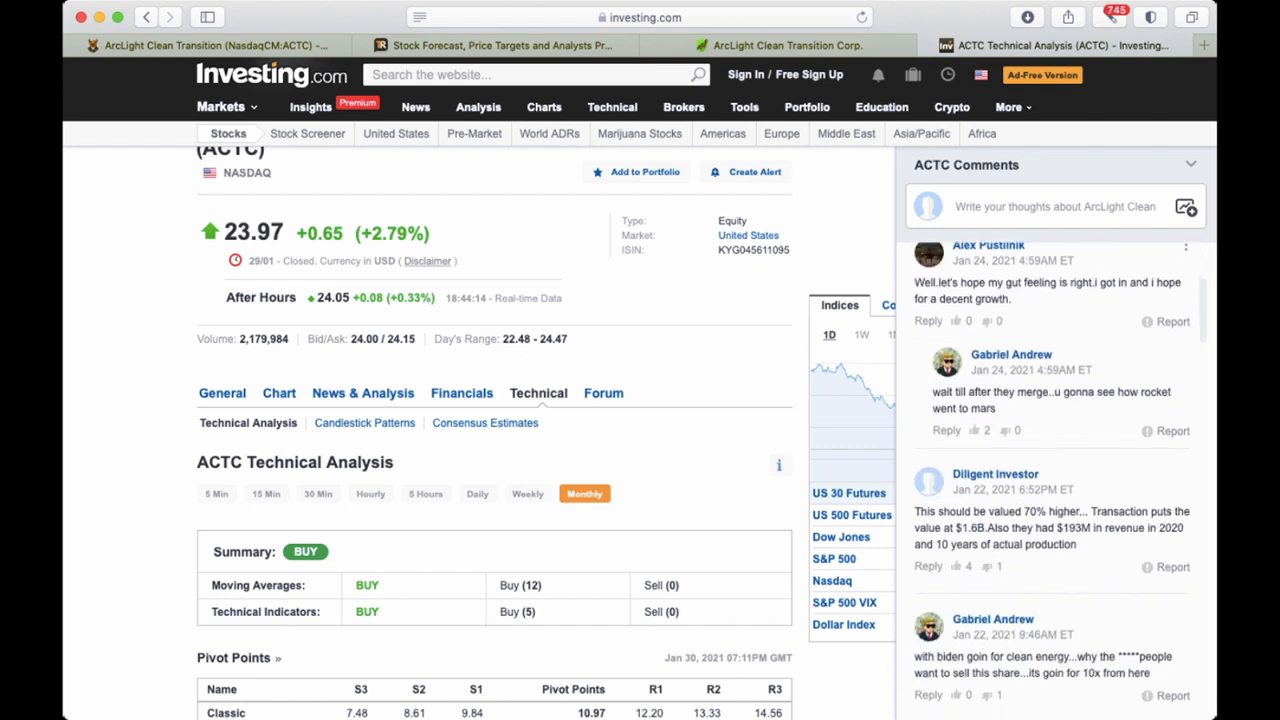
{"action": "scroll", "scroll_direction": "down", "scroll_amount": 3}
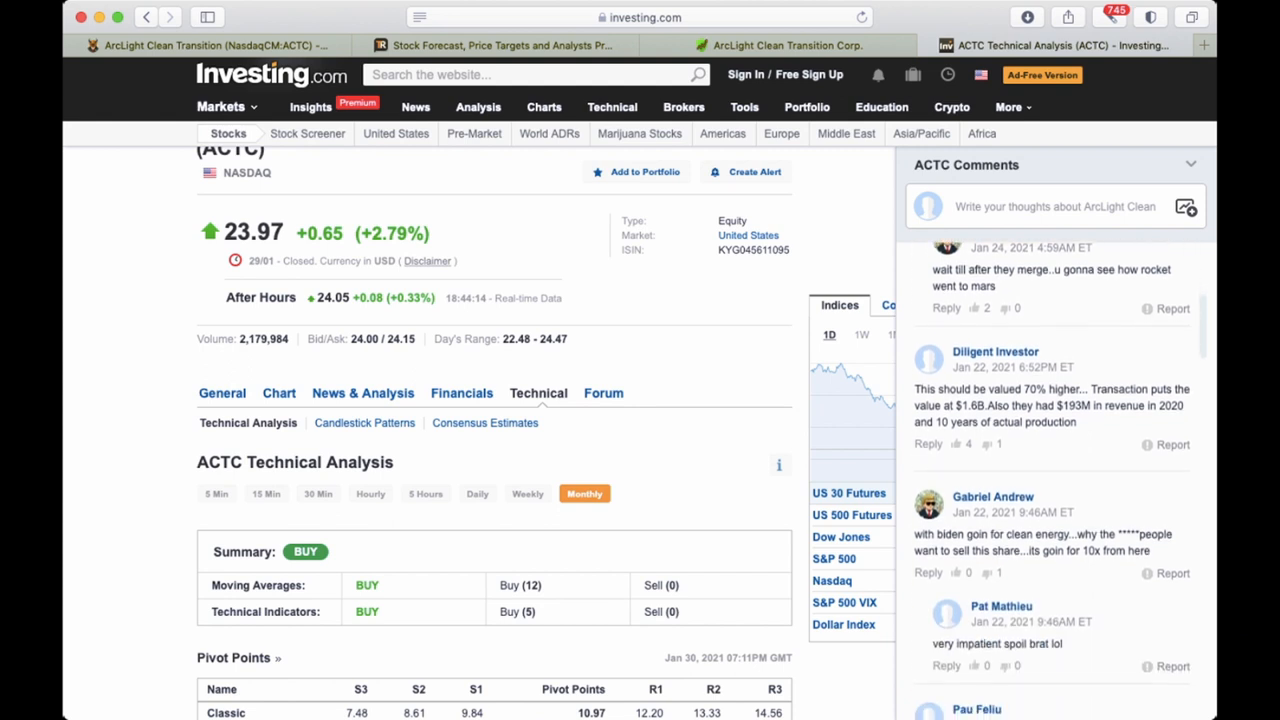
{"action": "scroll", "scroll_direction": "down", "scroll_amount": 3}
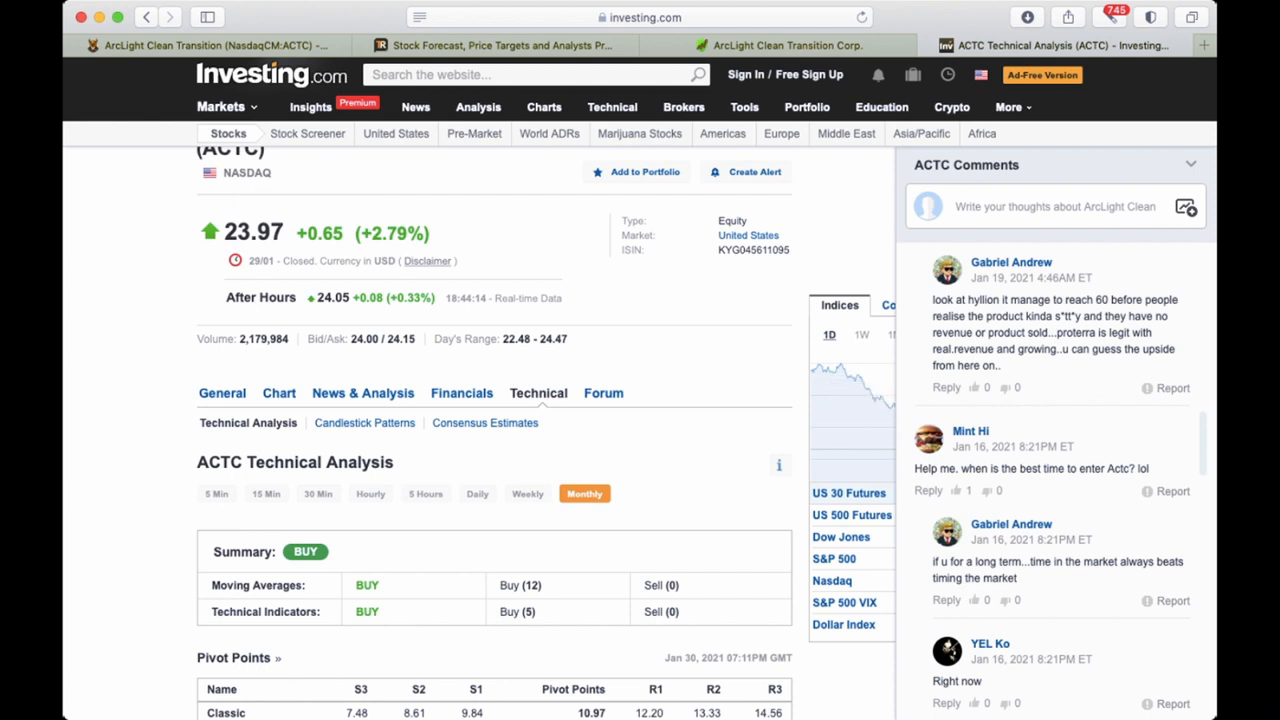
{"action": "scroll", "scroll_direction": "up", "scroll_amount": 3}
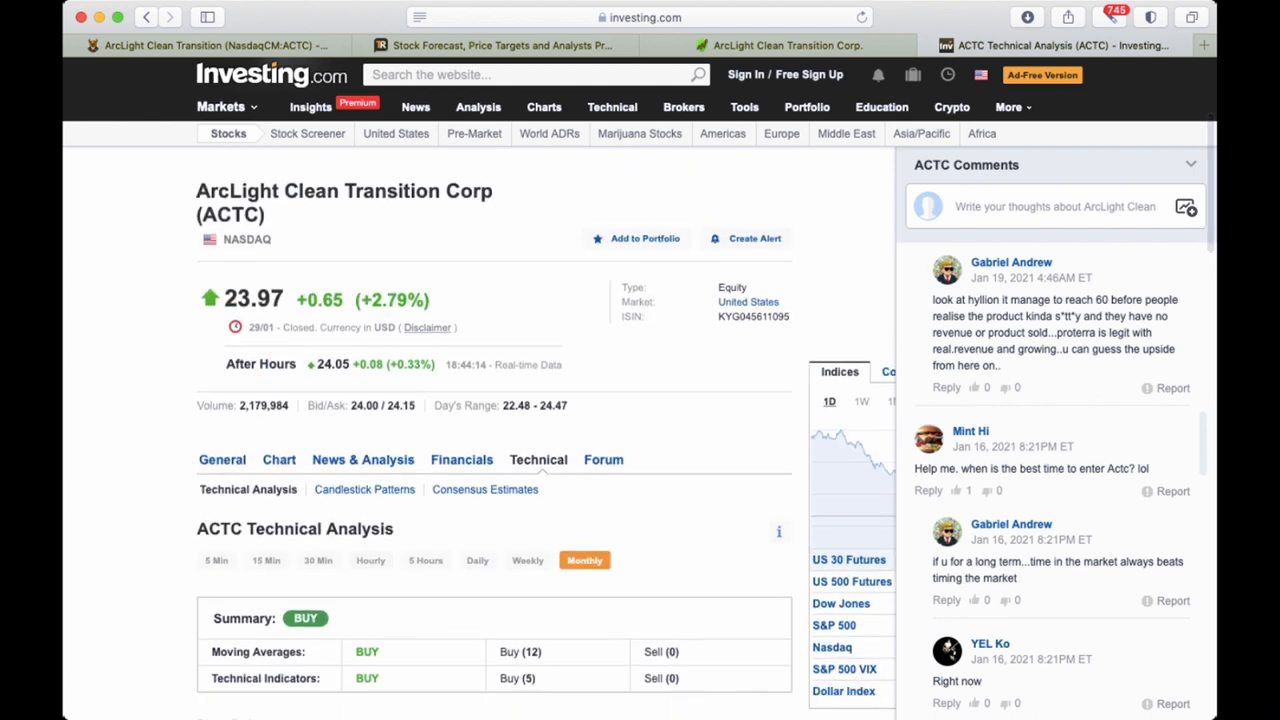